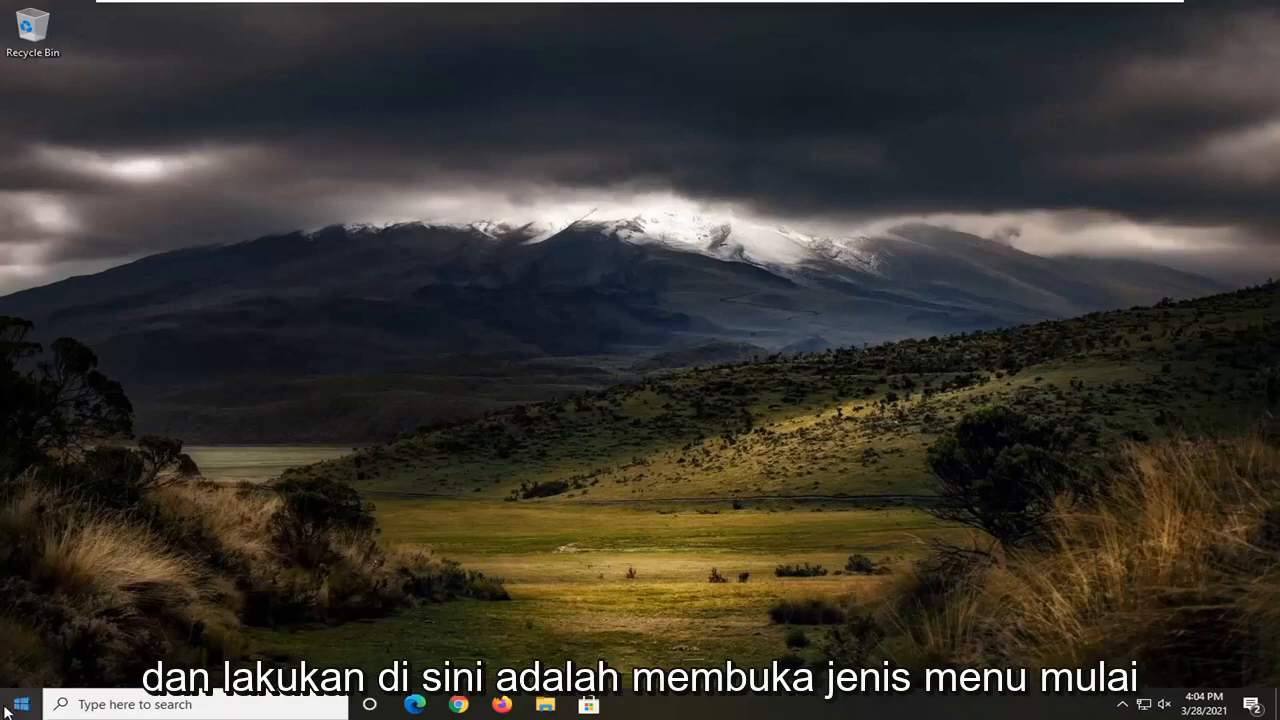
# Search Start for 'device manager' and launch Device Manager
pyautogui.write('device')
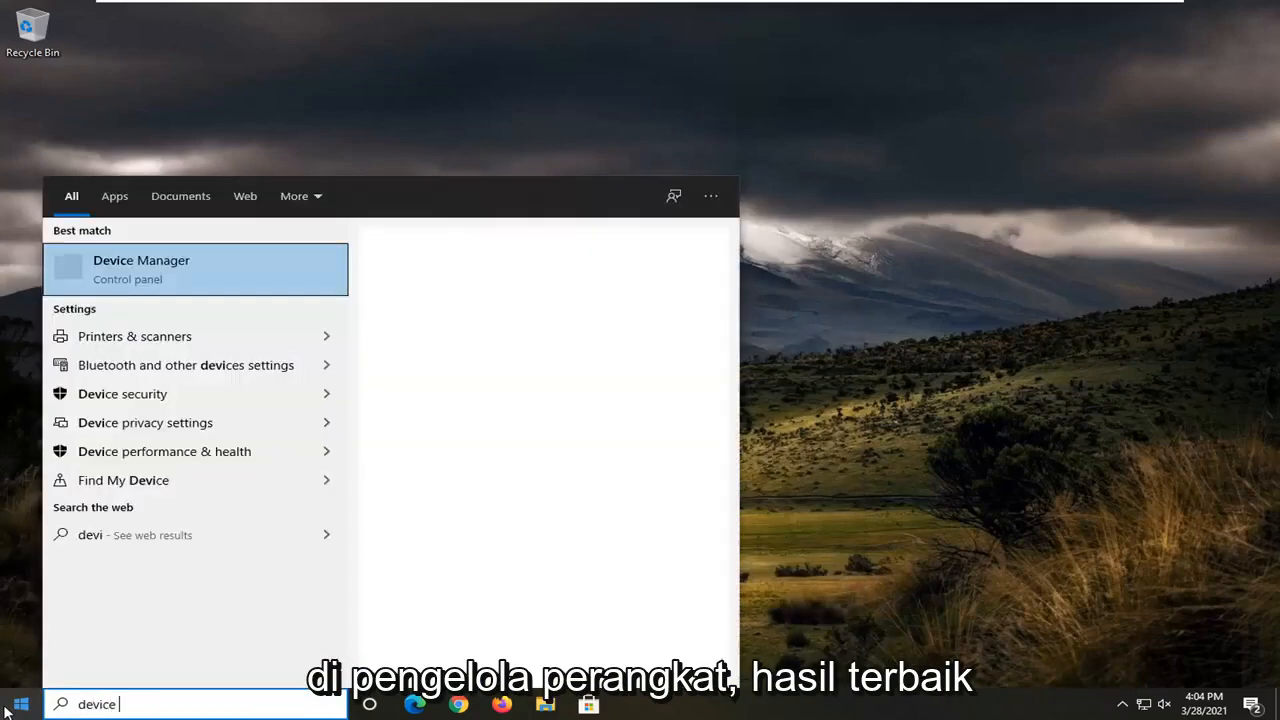
pyautogui.write('manager')
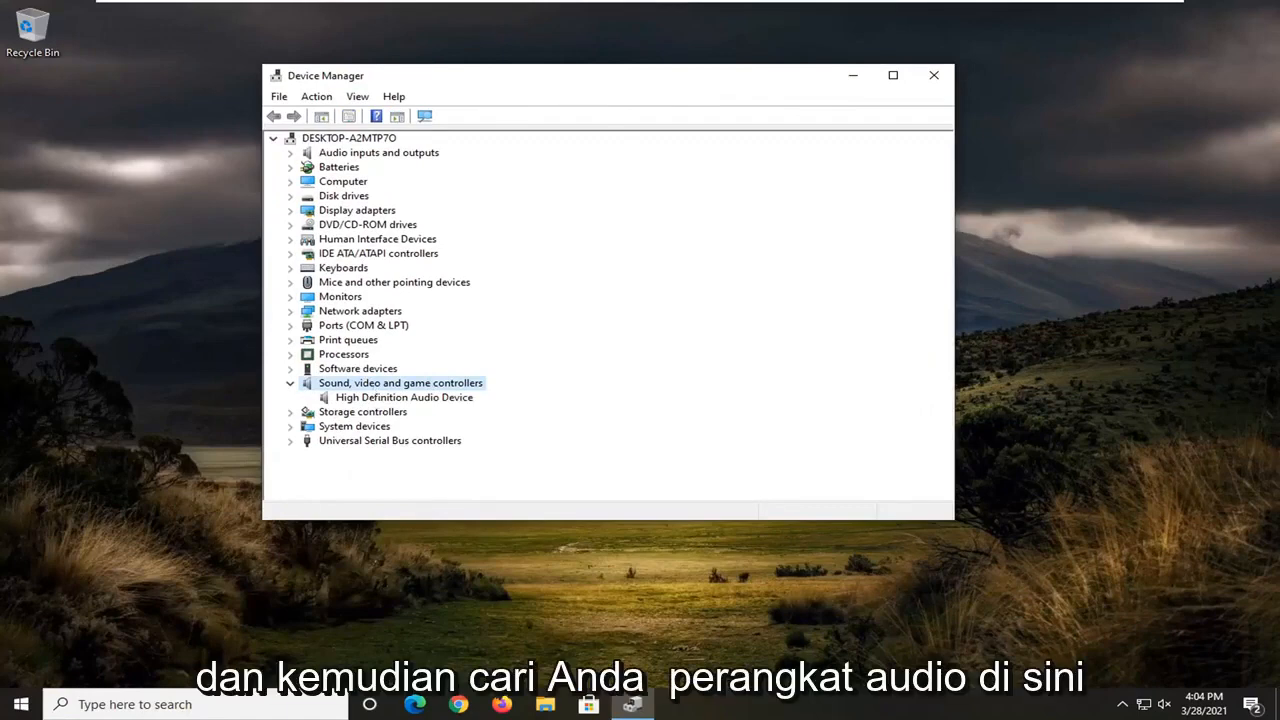
# Update the High Definition Audio Device driver via automatic search, then return to the search options
pyautogui.rightClick(404, 397)
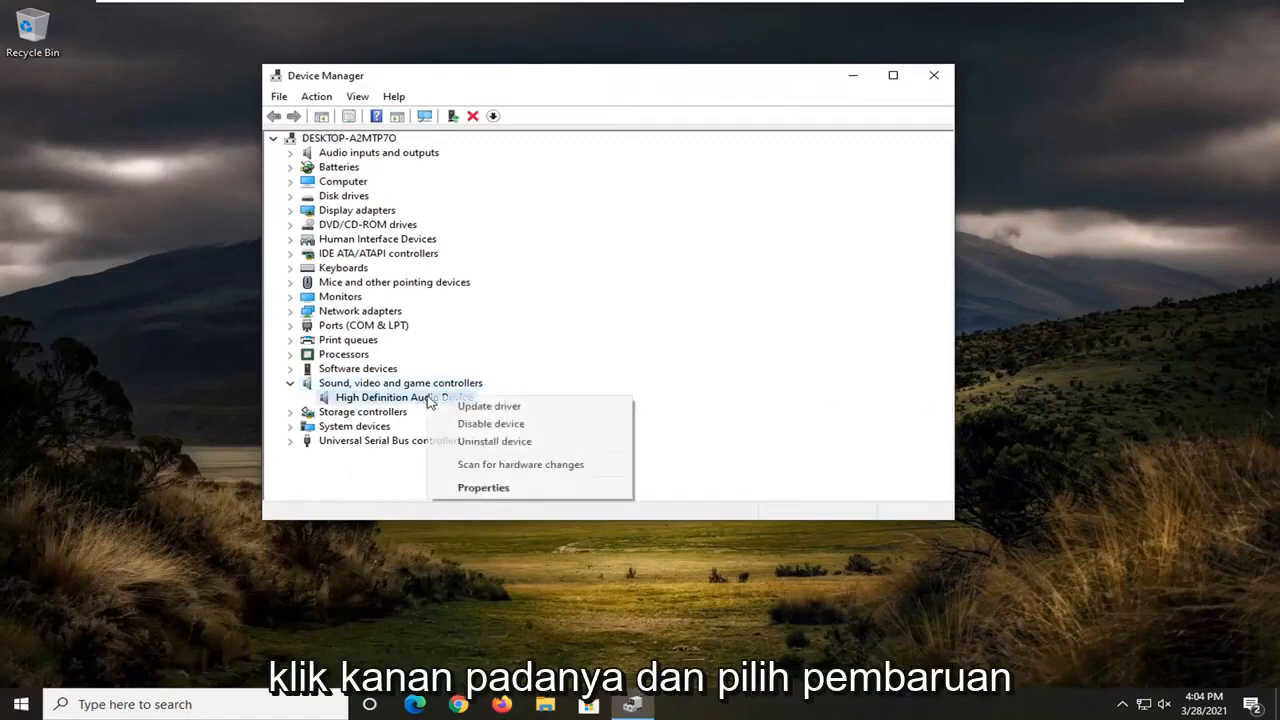
pyautogui.click(489, 405)
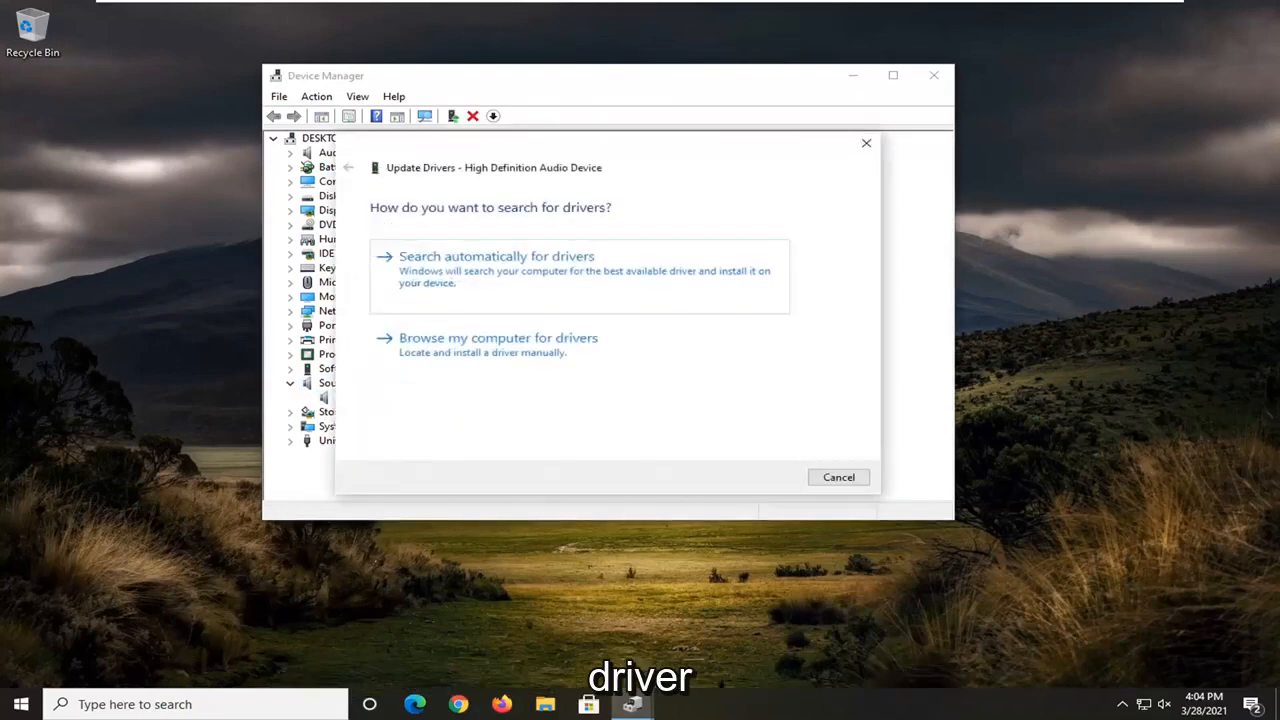
pyautogui.click(496, 256)
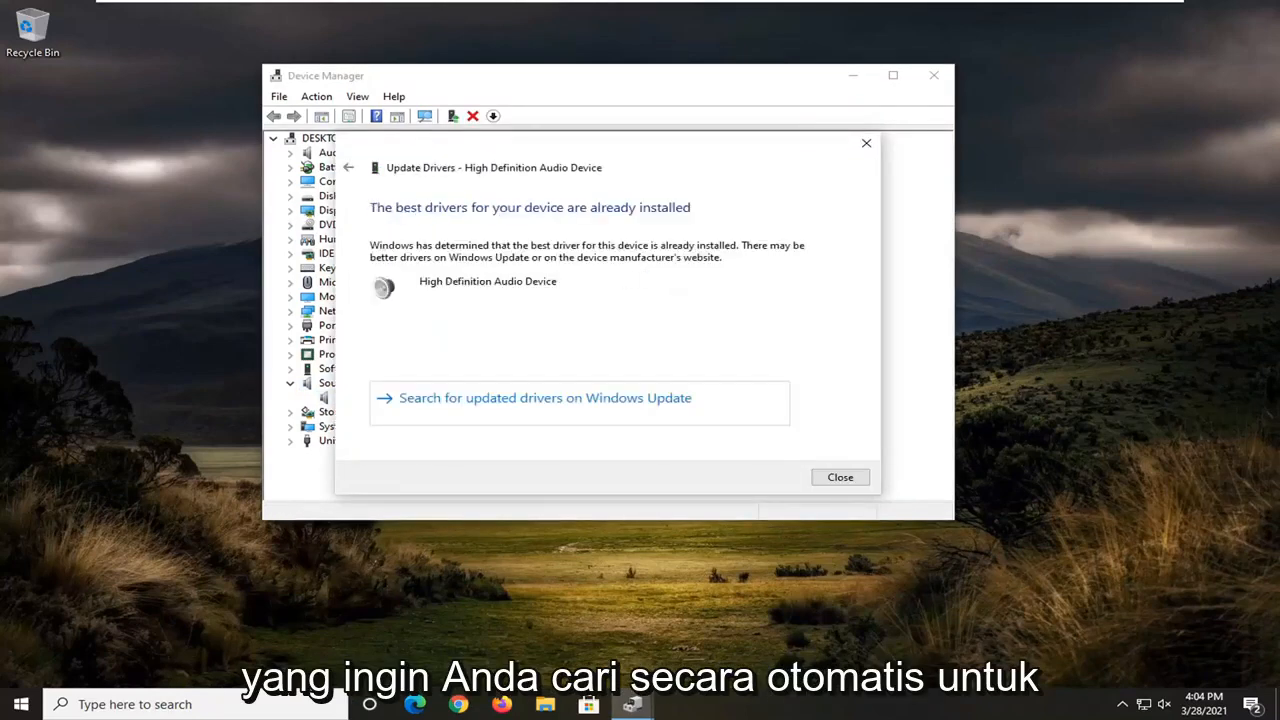
pyautogui.moveTo(600, 411)
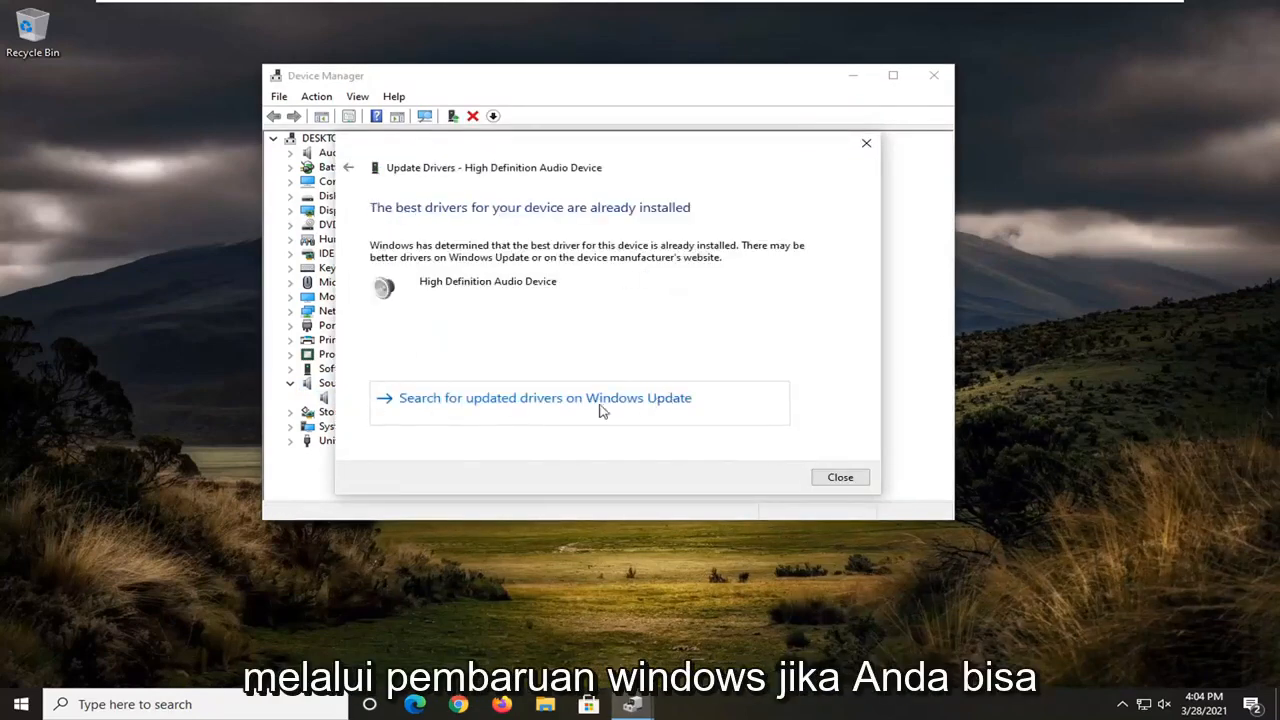
pyautogui.click(348, 167)
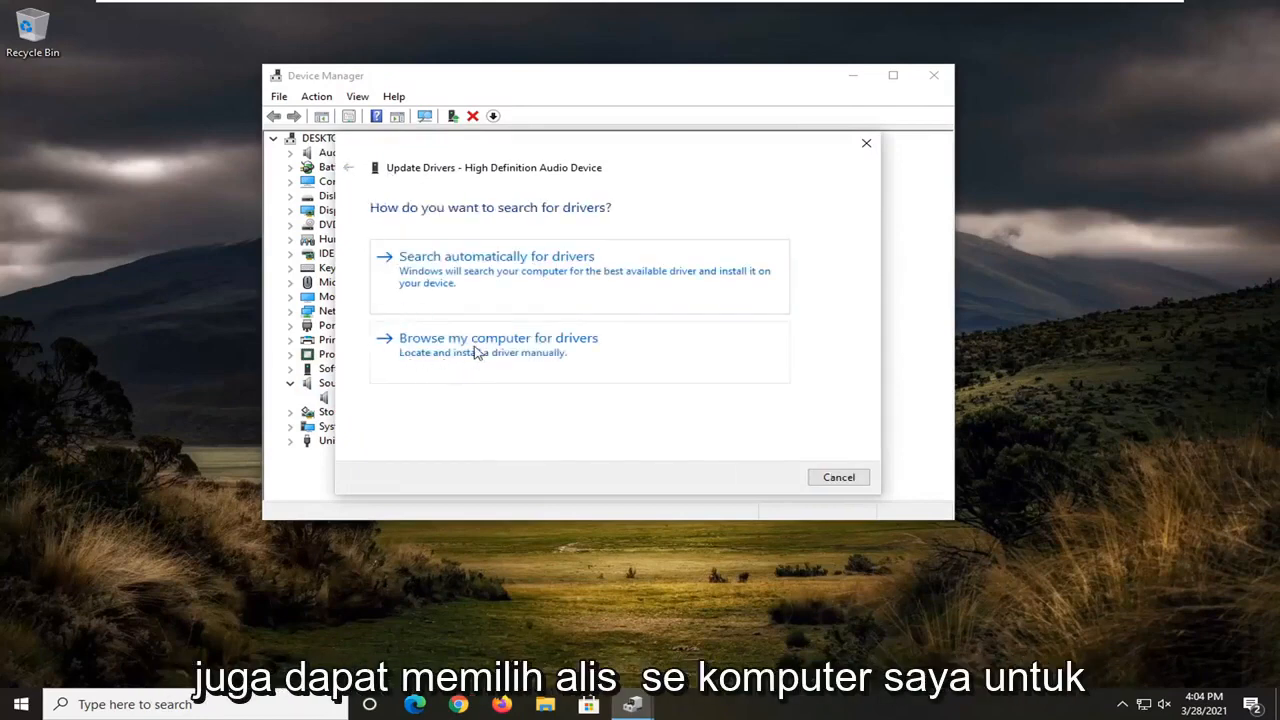
# Reinstall the High Definition Audio Device driver from the list of drivers on the computer
pyautogui.click(498, 337)
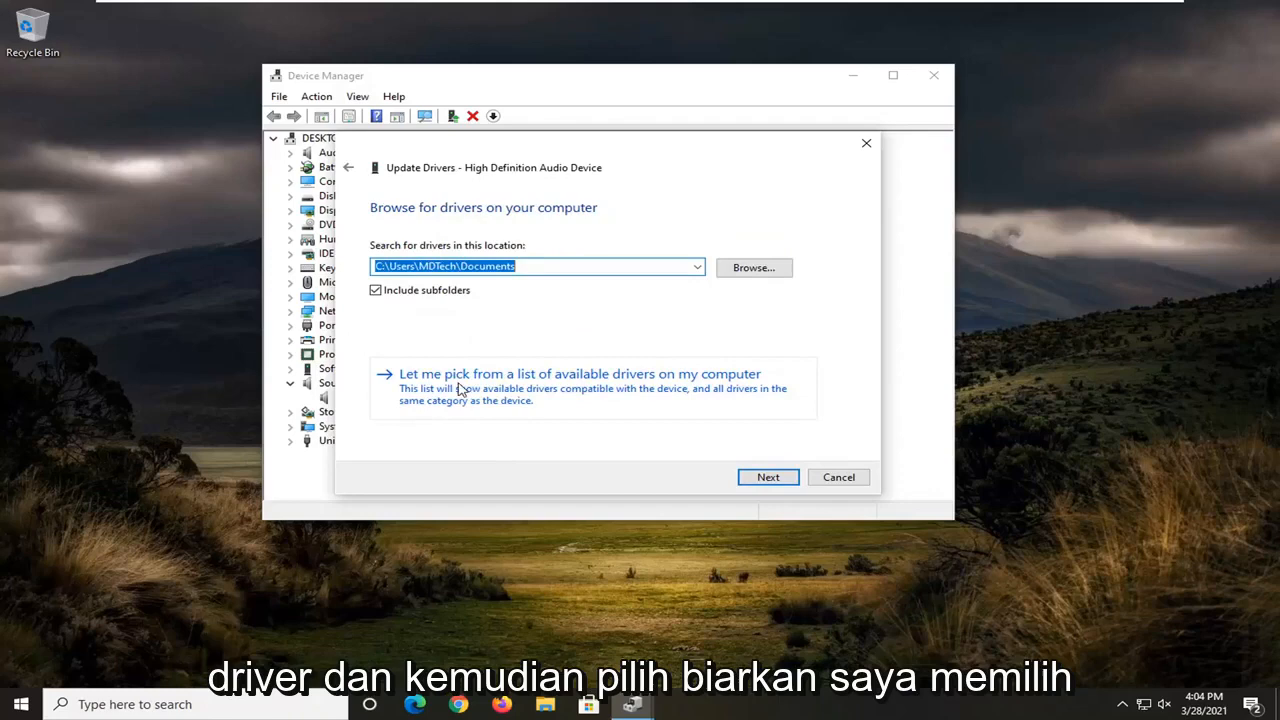
pyautogui.moveTo(713, 387)
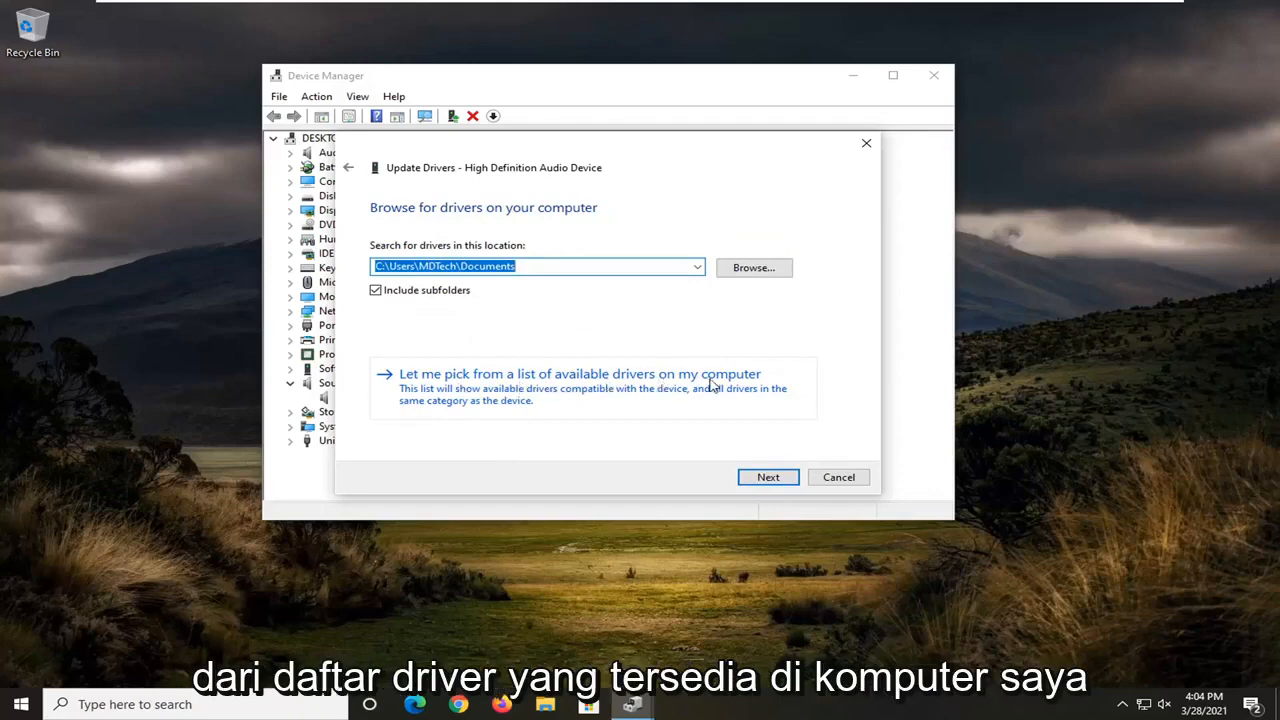
pyautogui.click(580, 373)
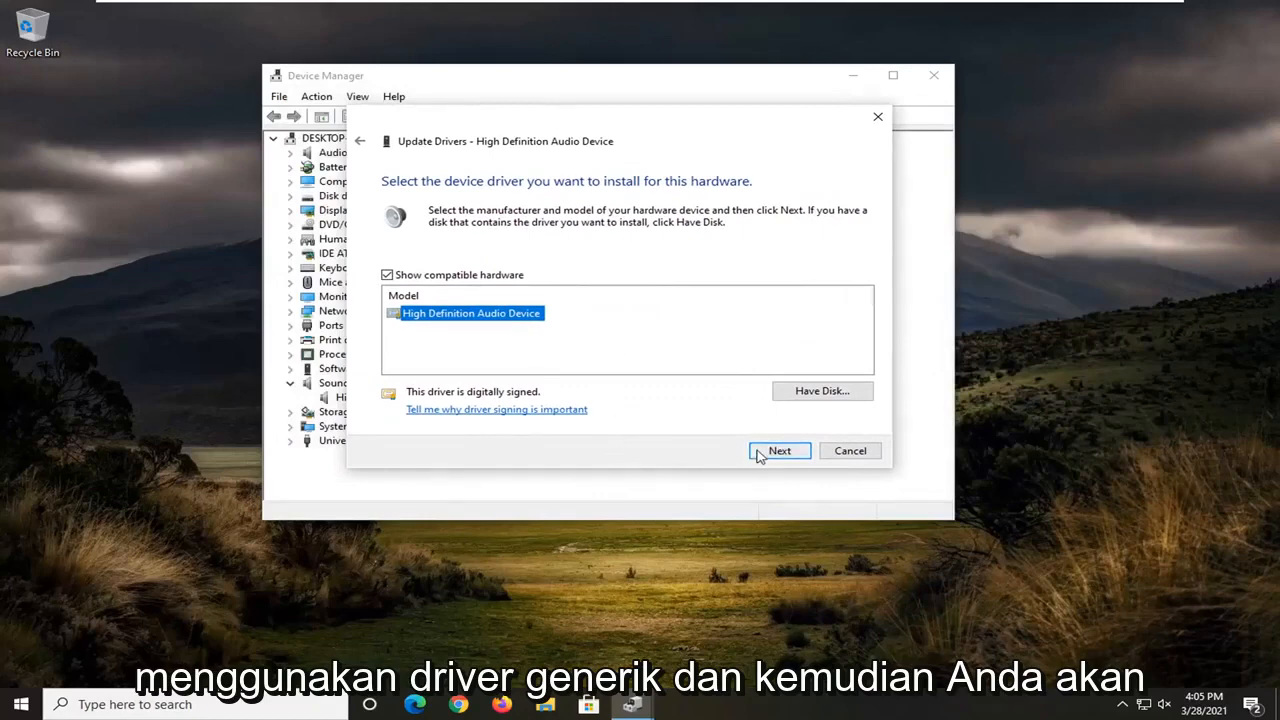
pyautogui.click(779, 450)
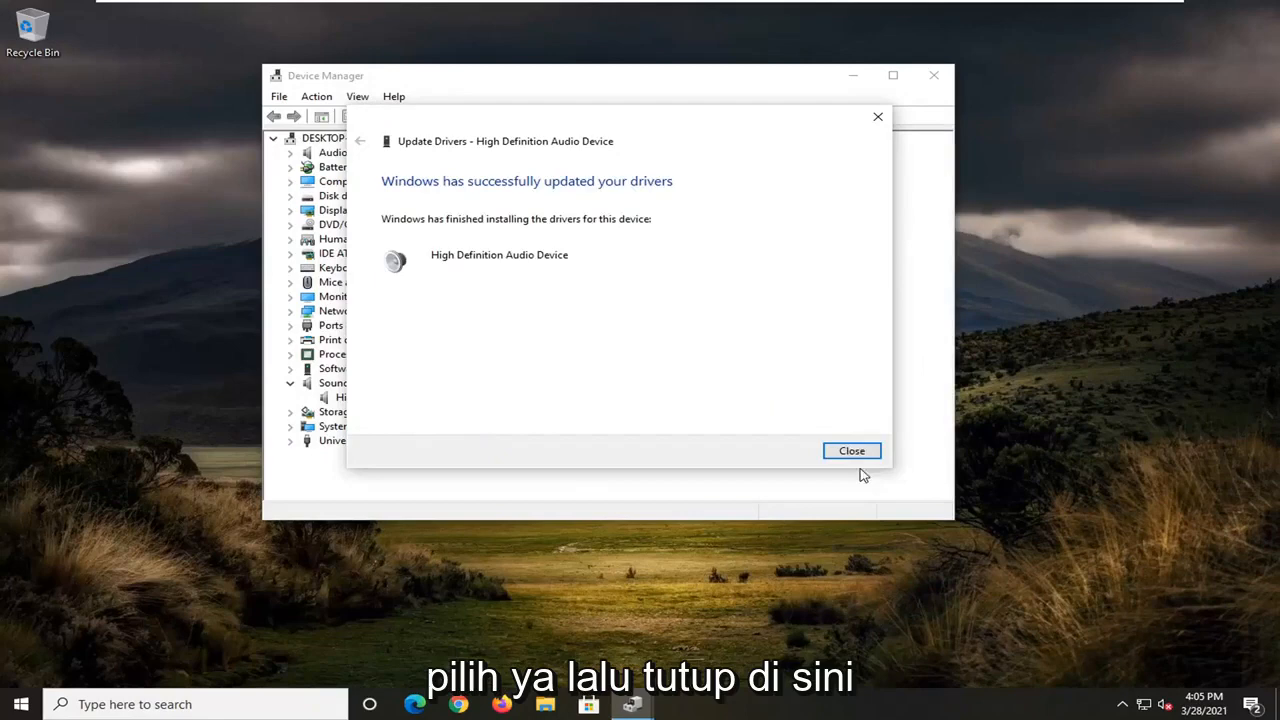
pyautogui.click(851, 450)
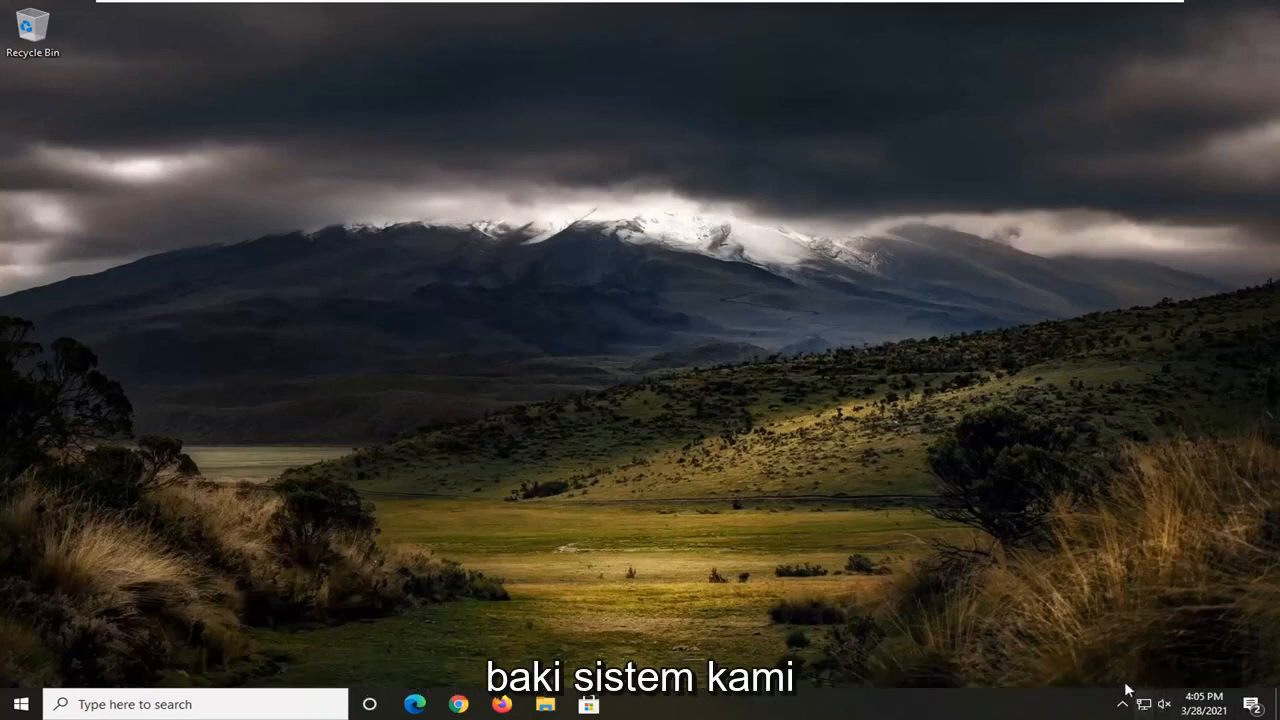
pyautogui.rightClick(1163, 704)
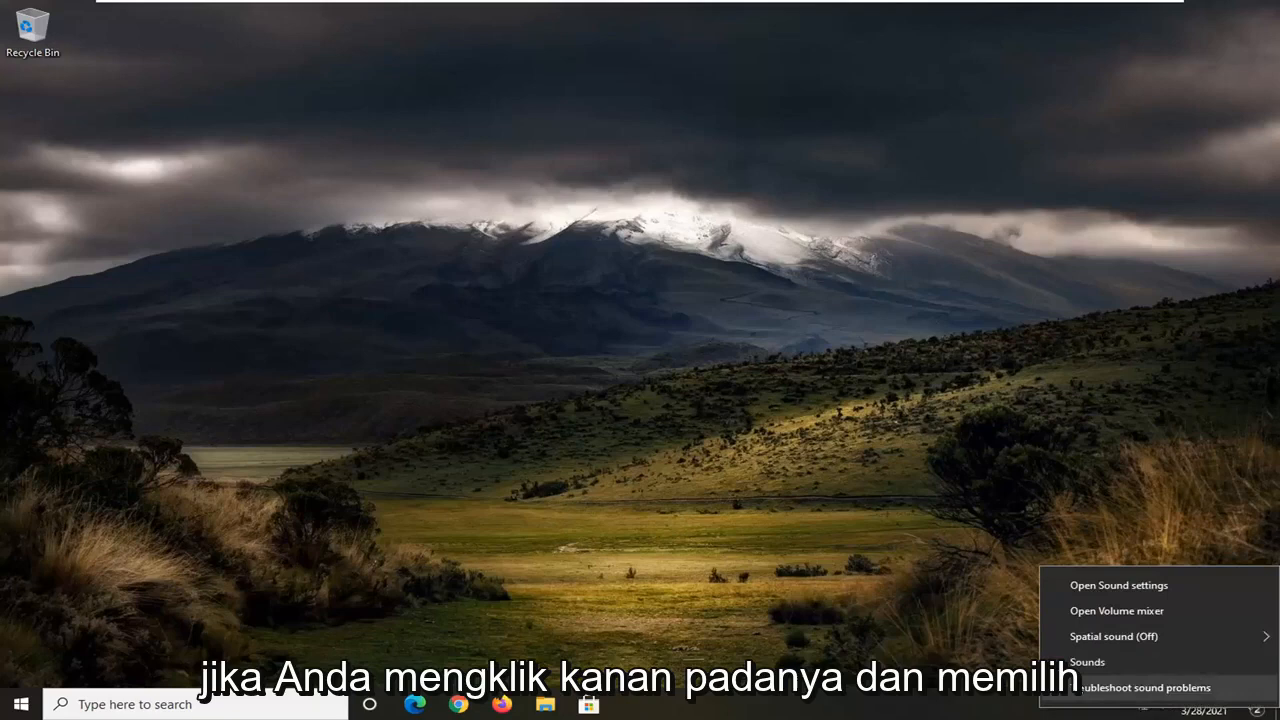
pyautogui.click(1087, 662)
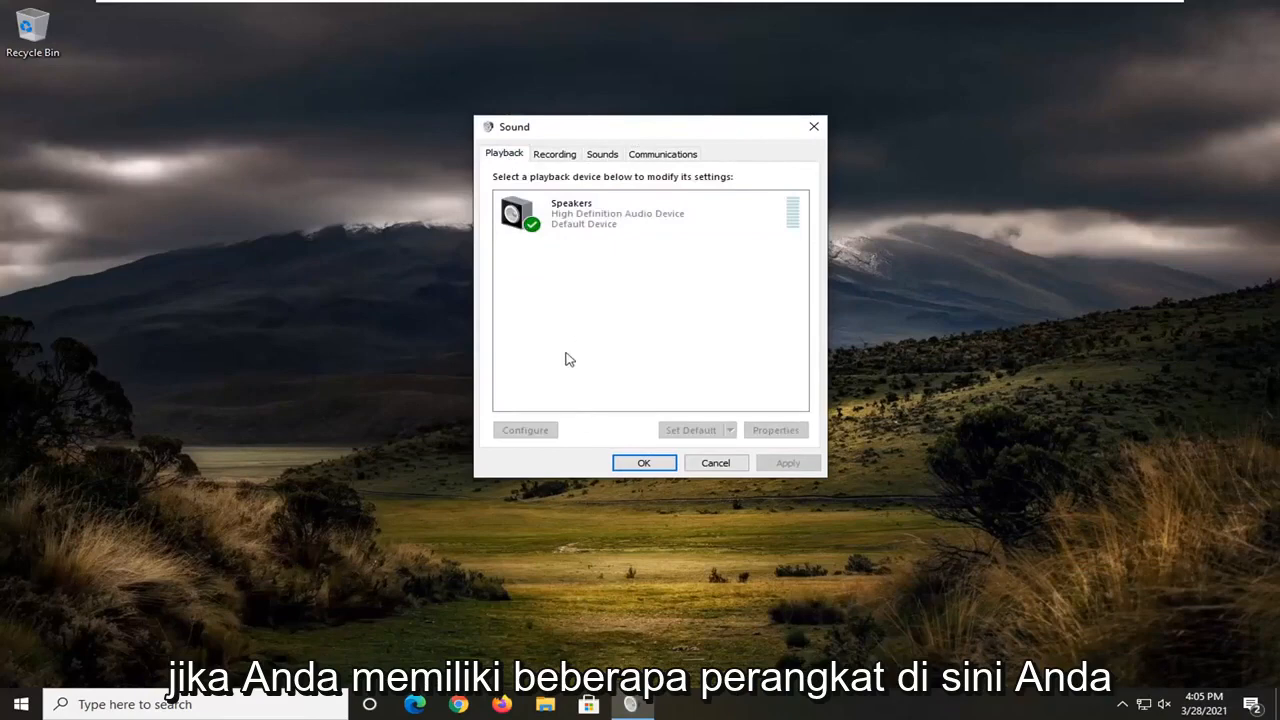
pyautogui.moveTo(640, 264)
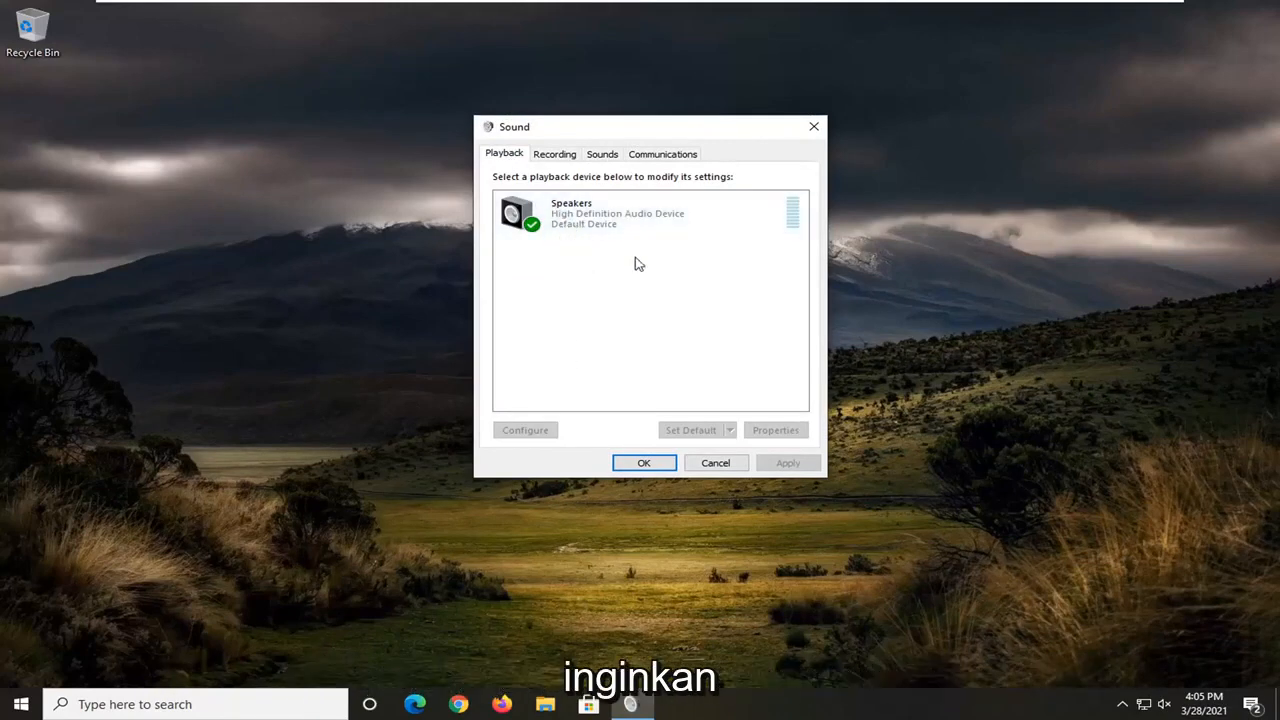
pyautogui.moveTo(595, 323)
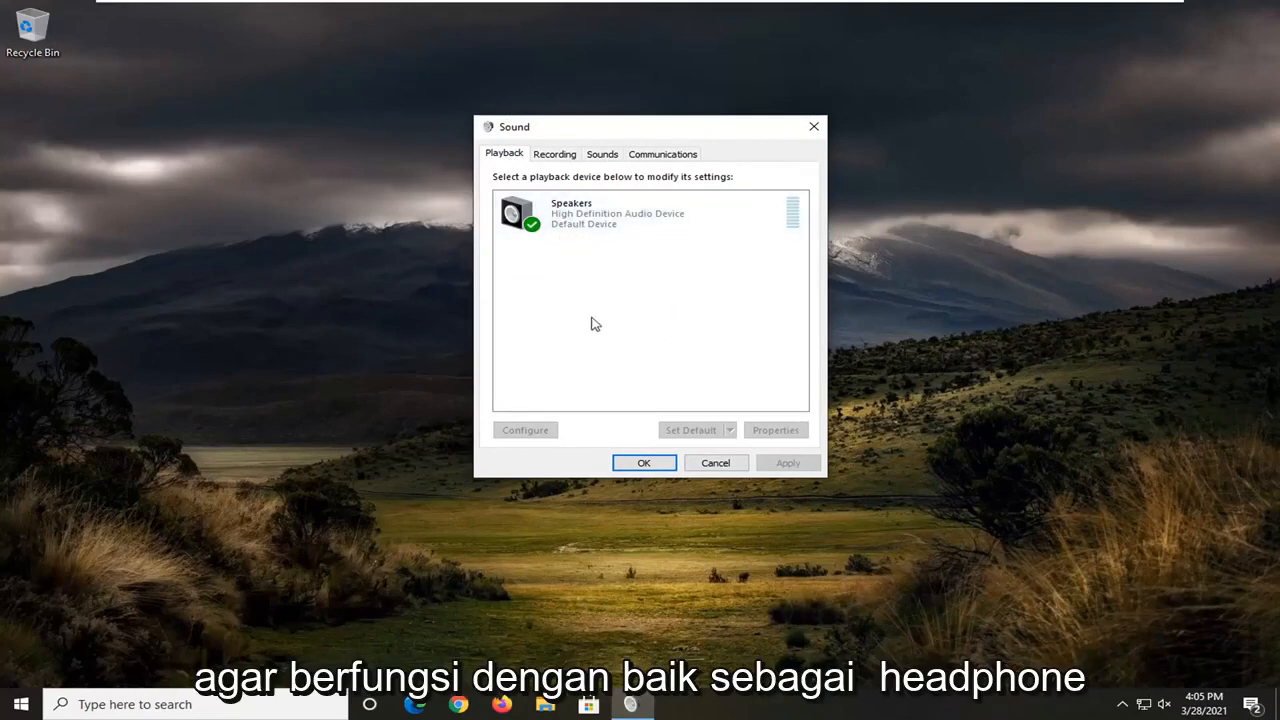
pyautogui.click(617, 213)
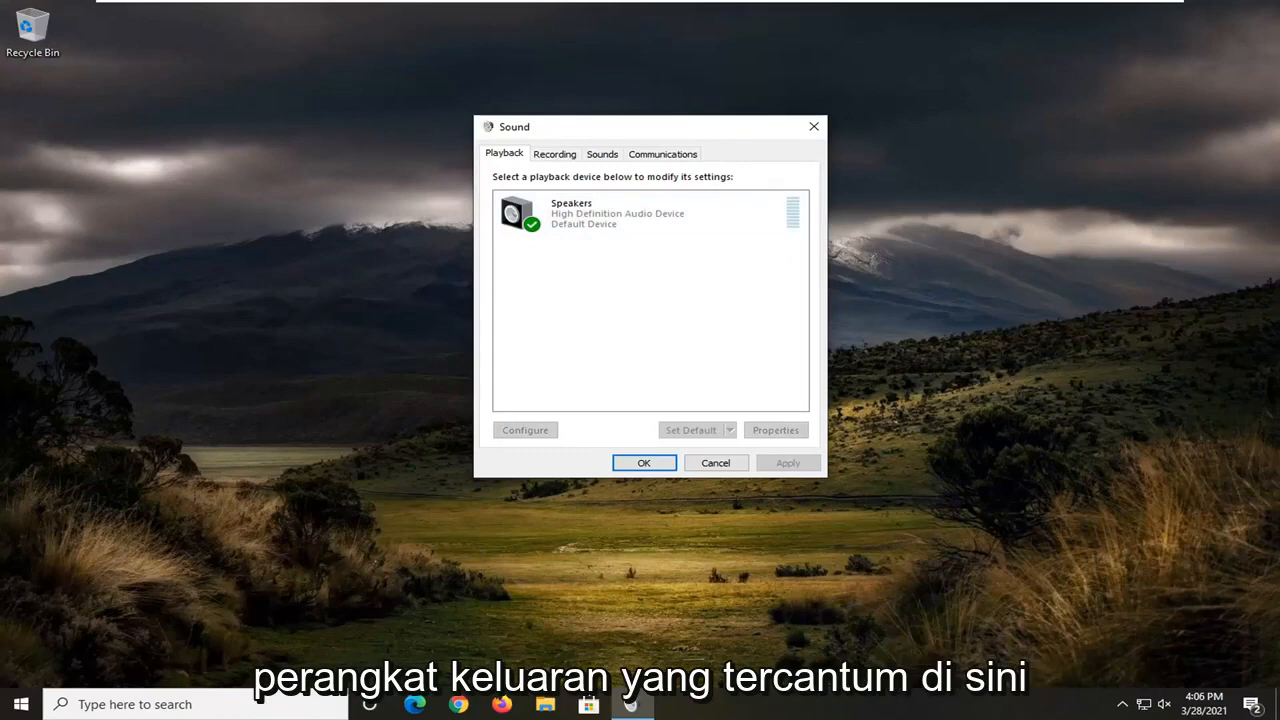
pyautogui.moveTo(813, 127)
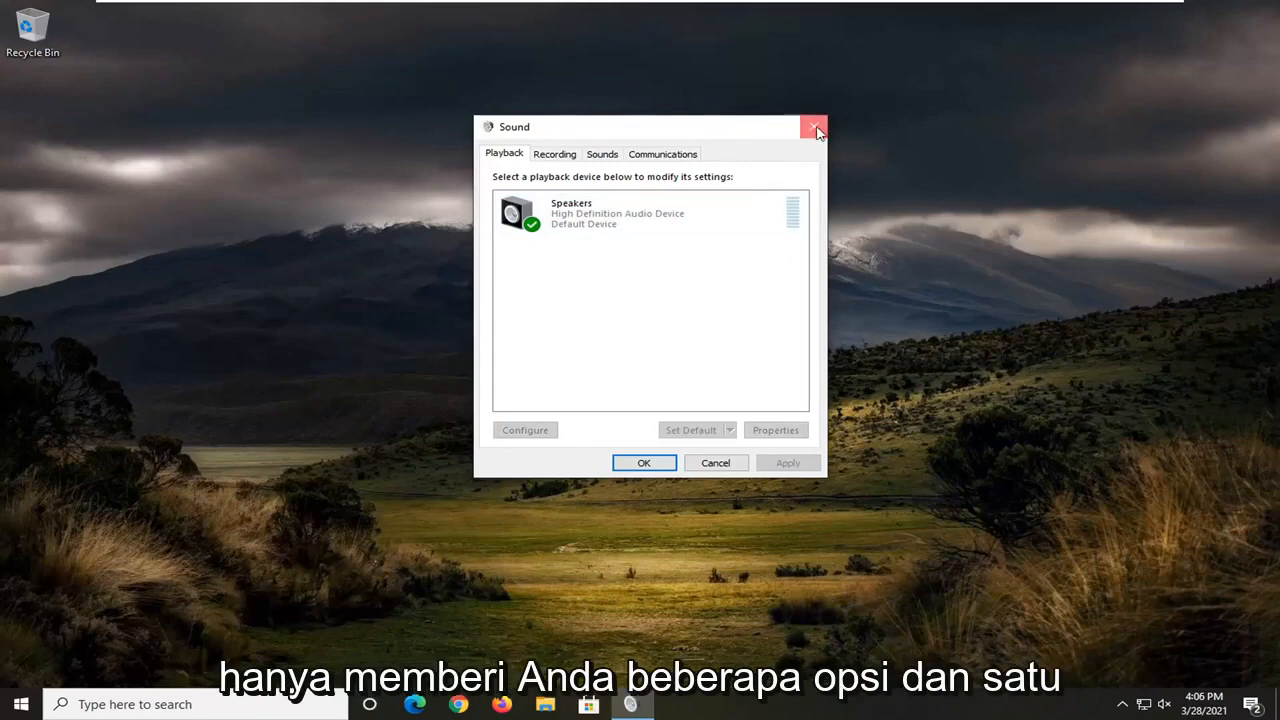
pyautogui.click(813, 127)
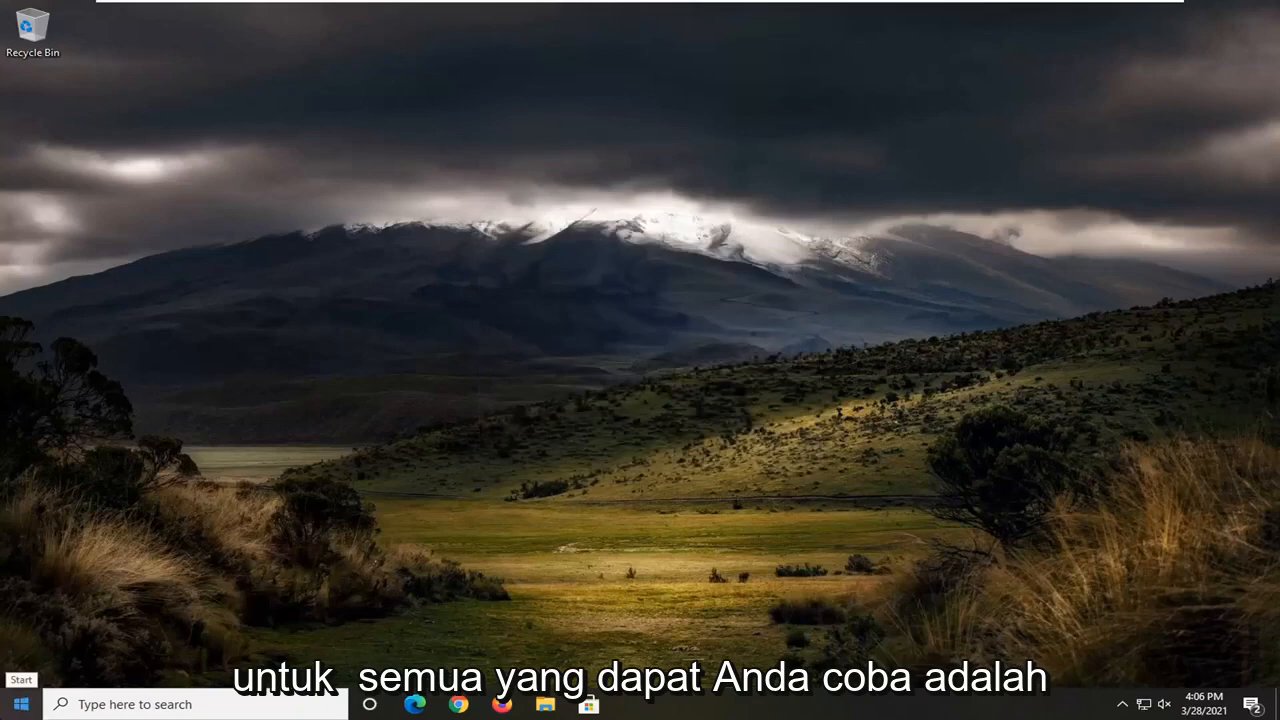
# Search Start for 'troubleshoot' and show the Additional troubleshooters list in Settings
pyautogui.write('troubl')
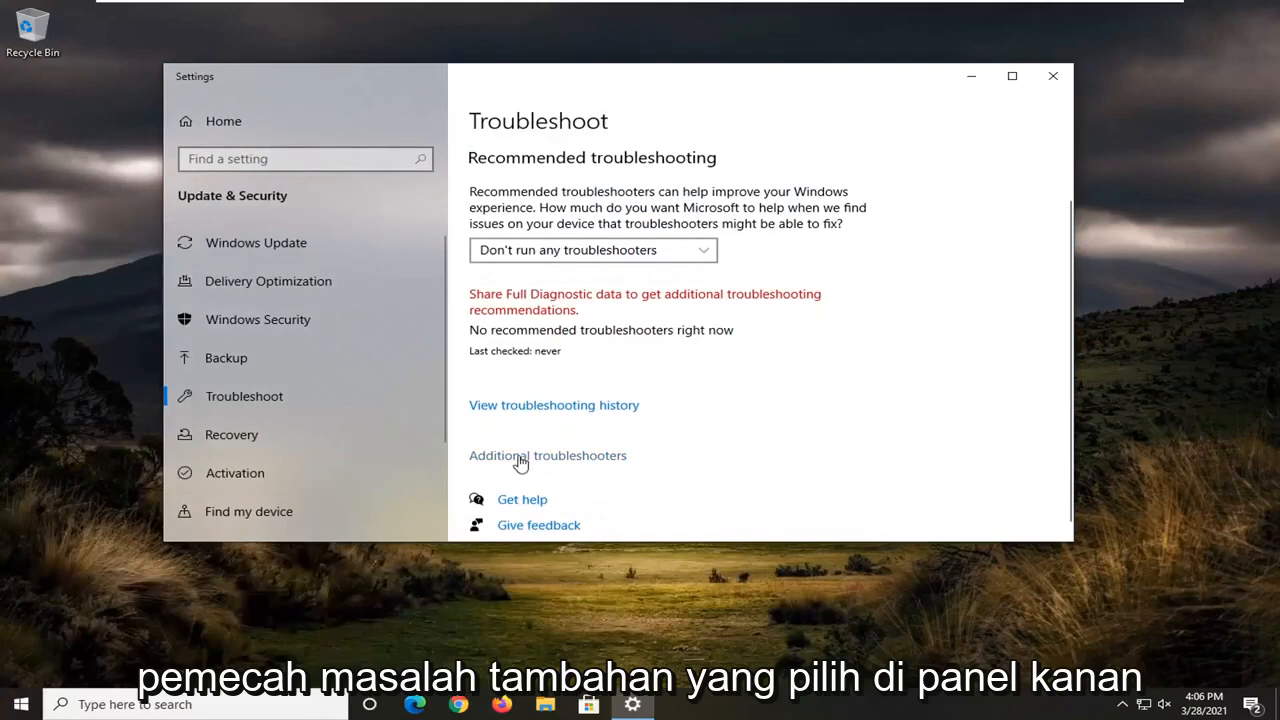
pyautogui.click(548, 455)
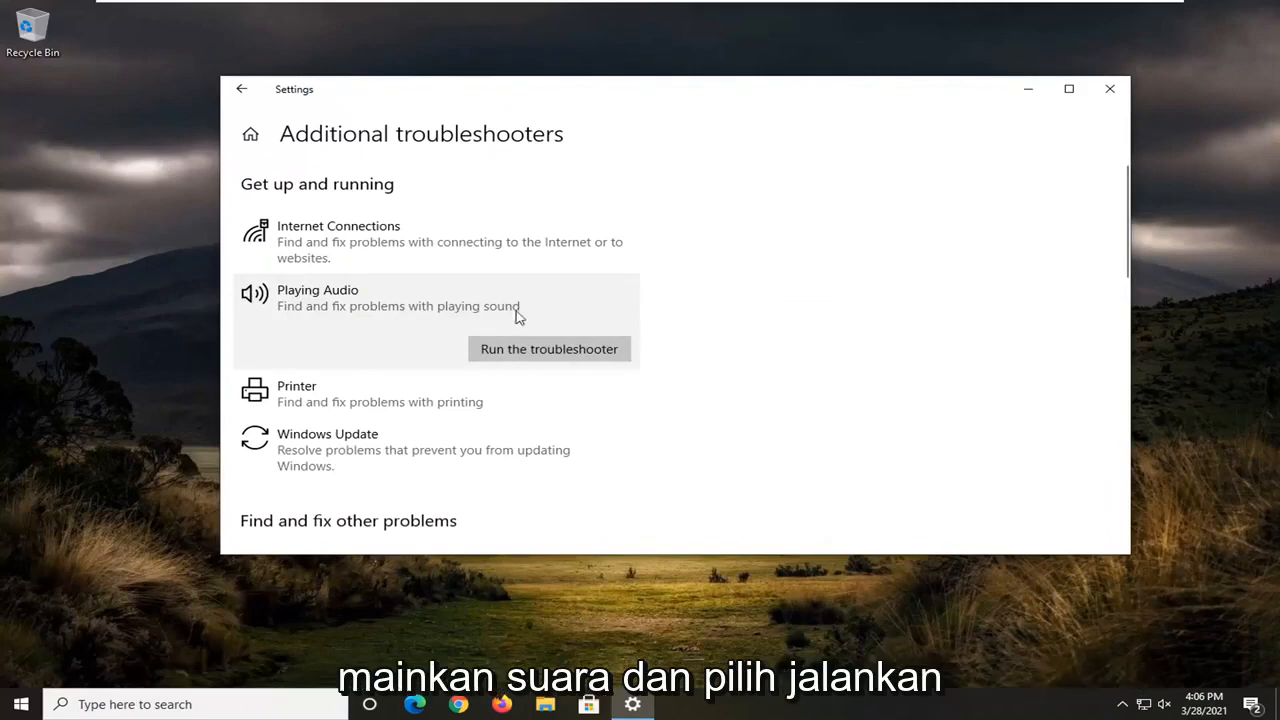
# Run the Playing Audio troubleshooter, reviewing the speaker enhancements and volume suggestions
pyautogui.click(548, 348)
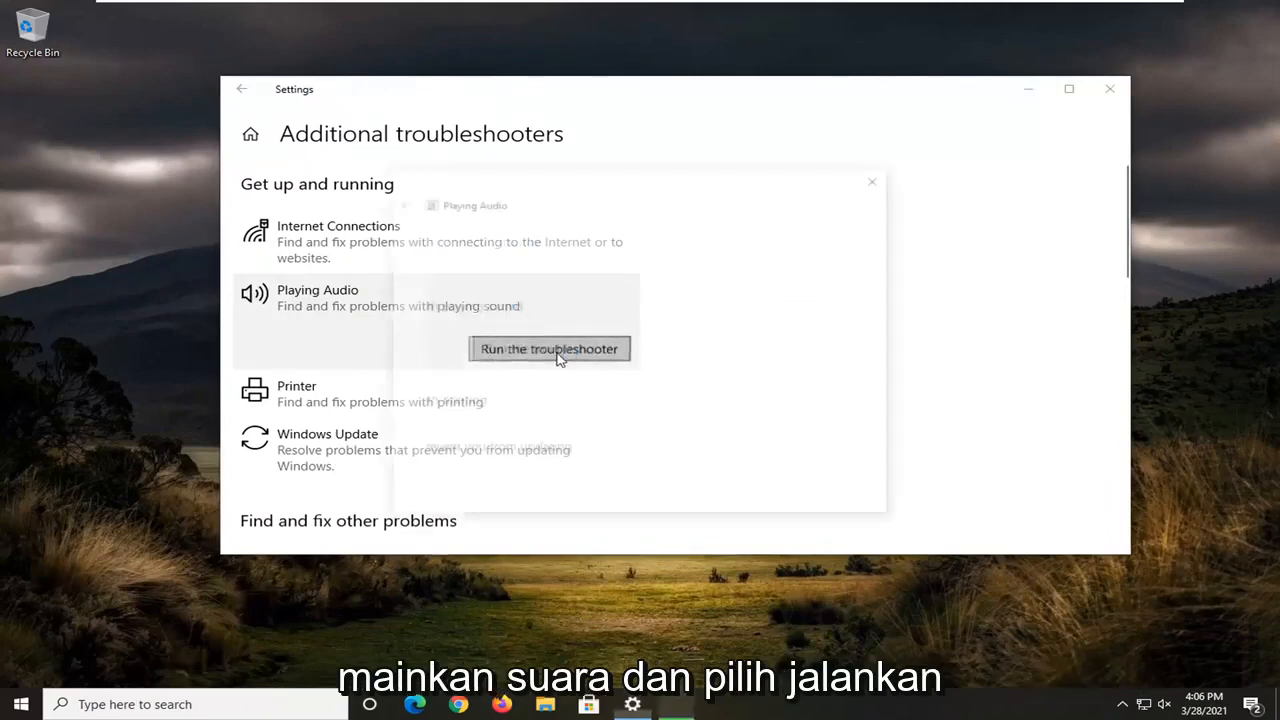
pyautogui.click(548, 348)
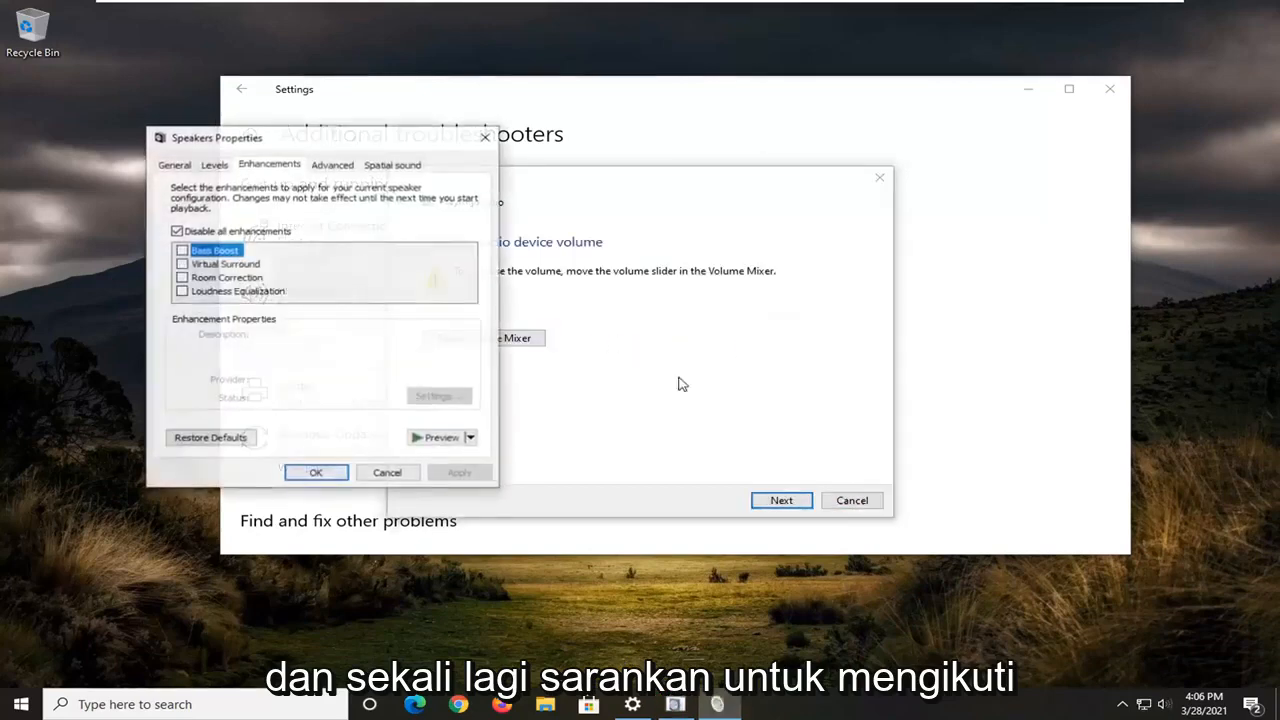
pyautogui.click(315, 472)
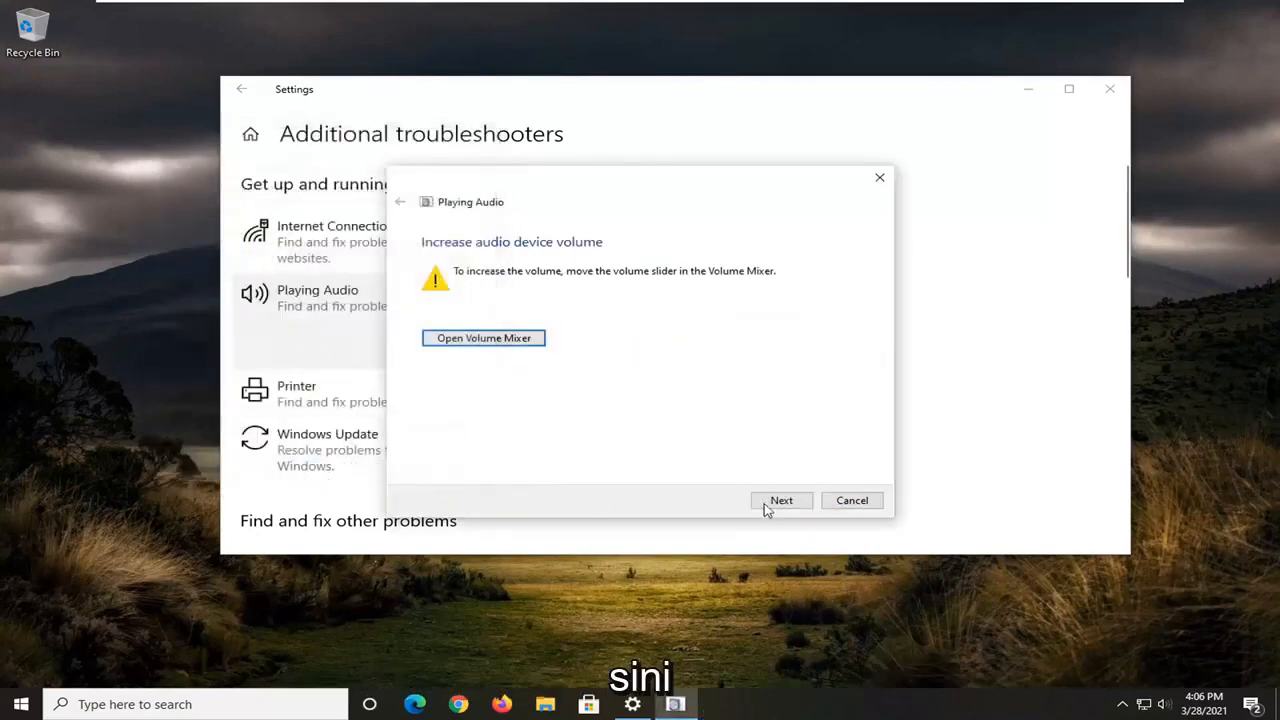
pyautogui.click(781, 500)
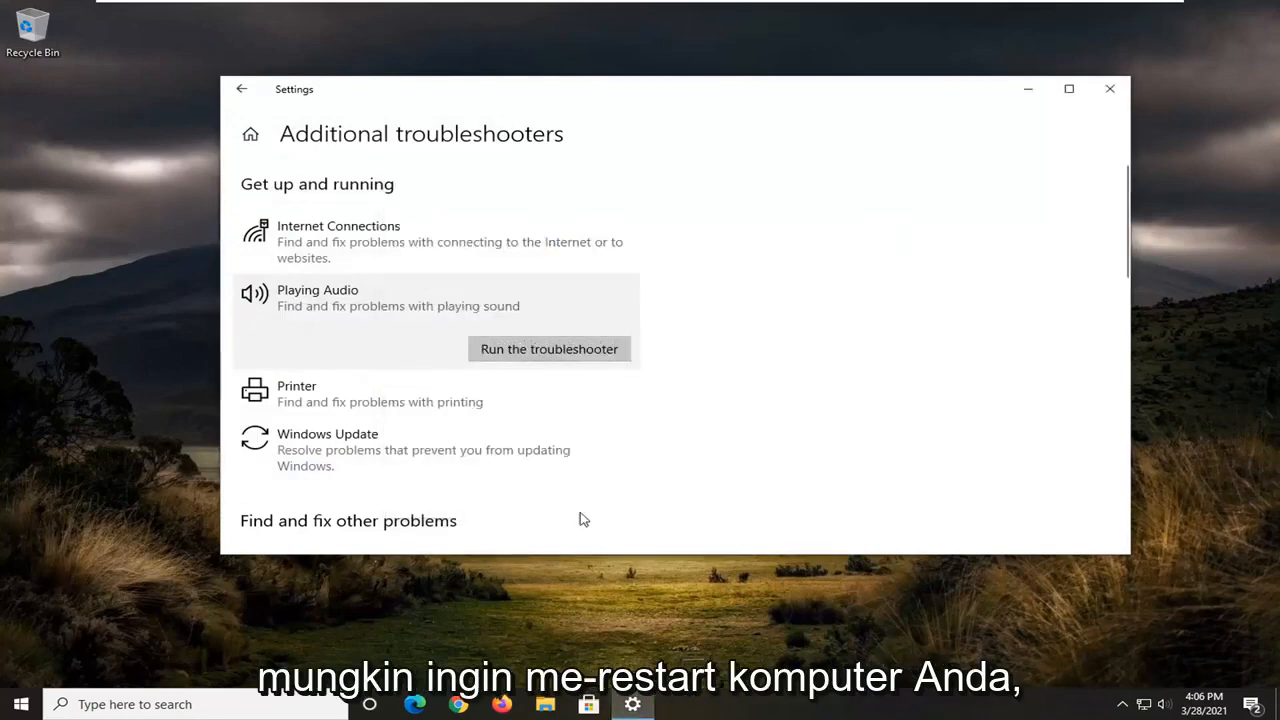
pyautogui.moveTo(1110, 672)
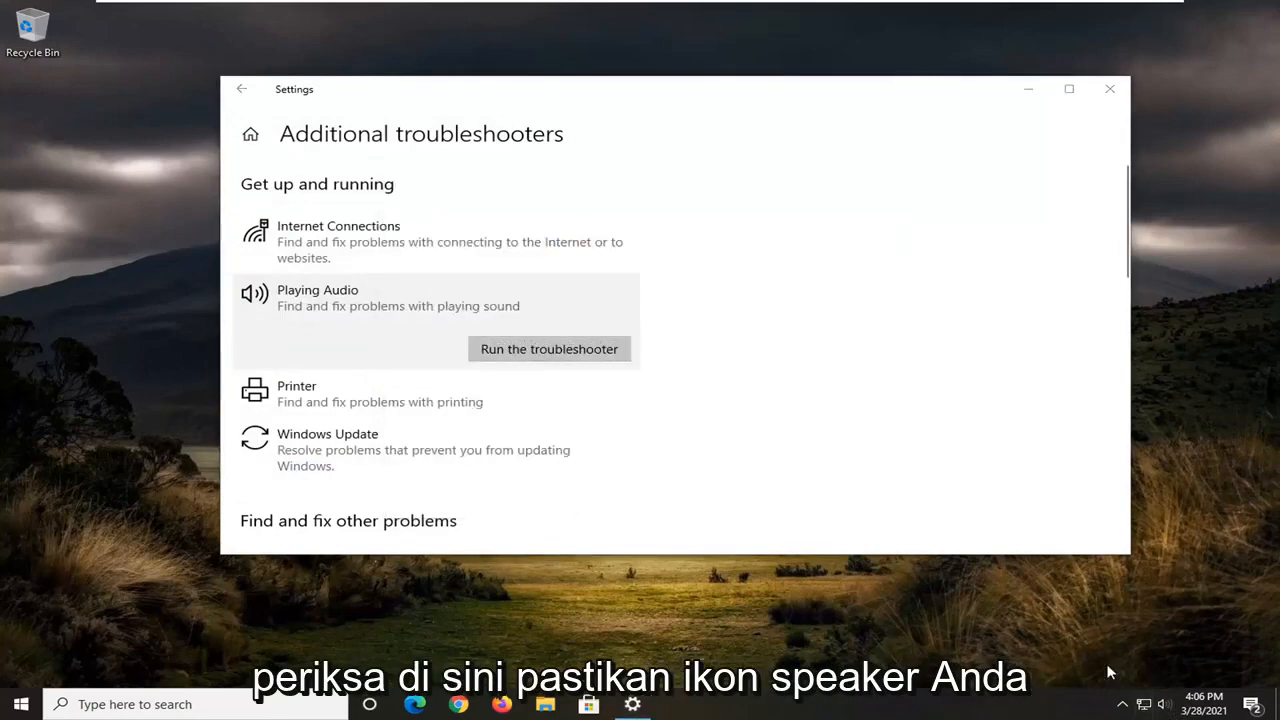
# Check the speaker volume level from the tray flyout and close Settings
pyautogui.click(1164, 704)
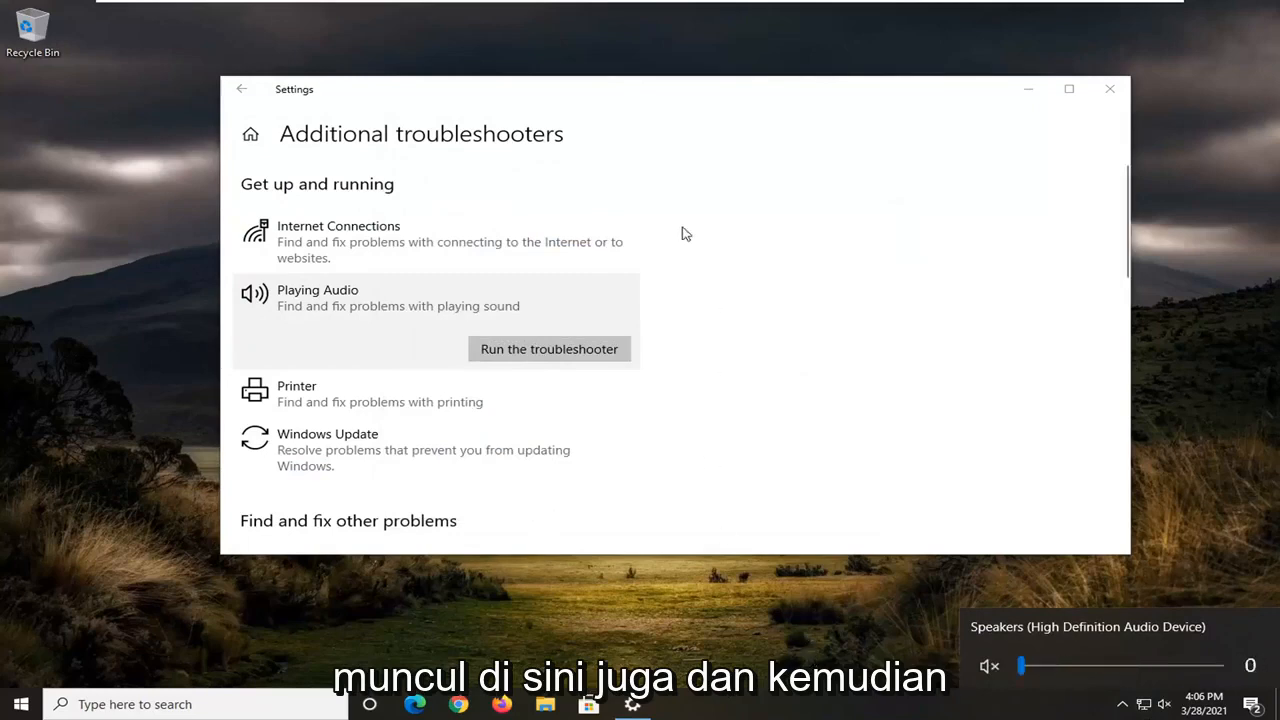
pyautogui.click(1109, 88)
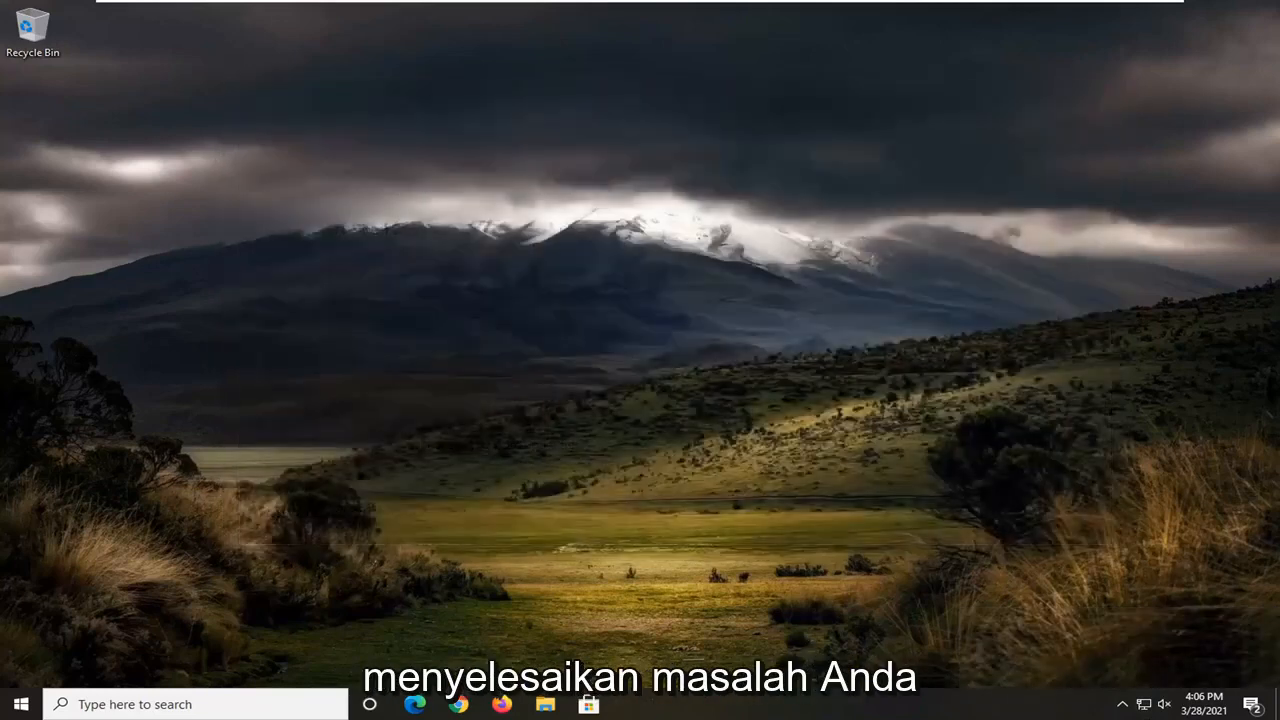